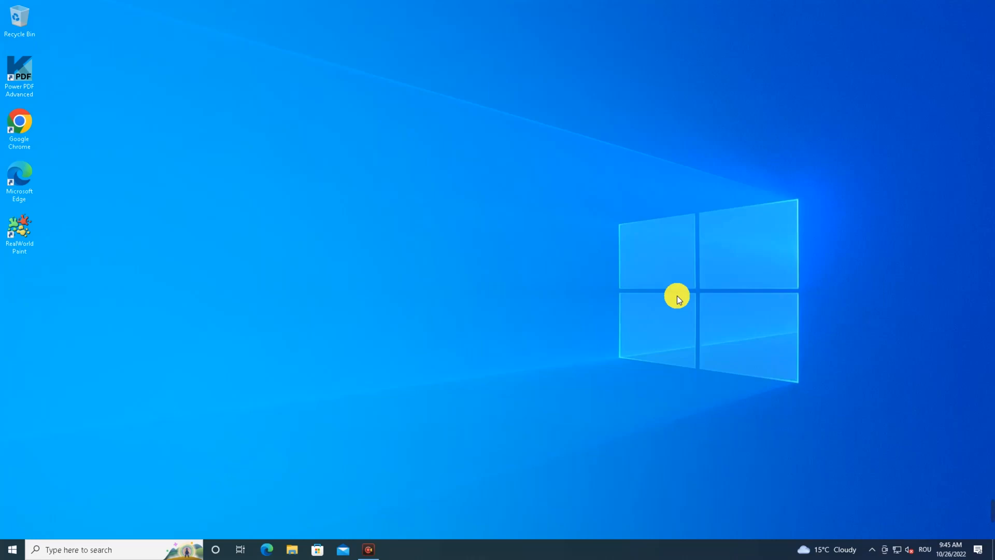
{"action": "mouse_move", "coordinate": [875, 551]}
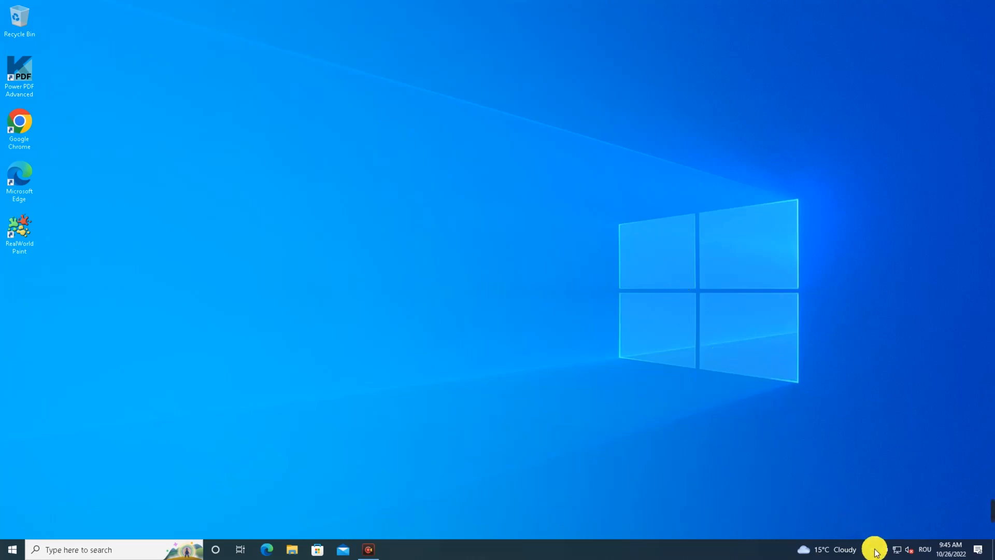
Step: Expand the taskbar's hidden notification-area icons
{"action": "left_click", "coordinate": [875, 550]}
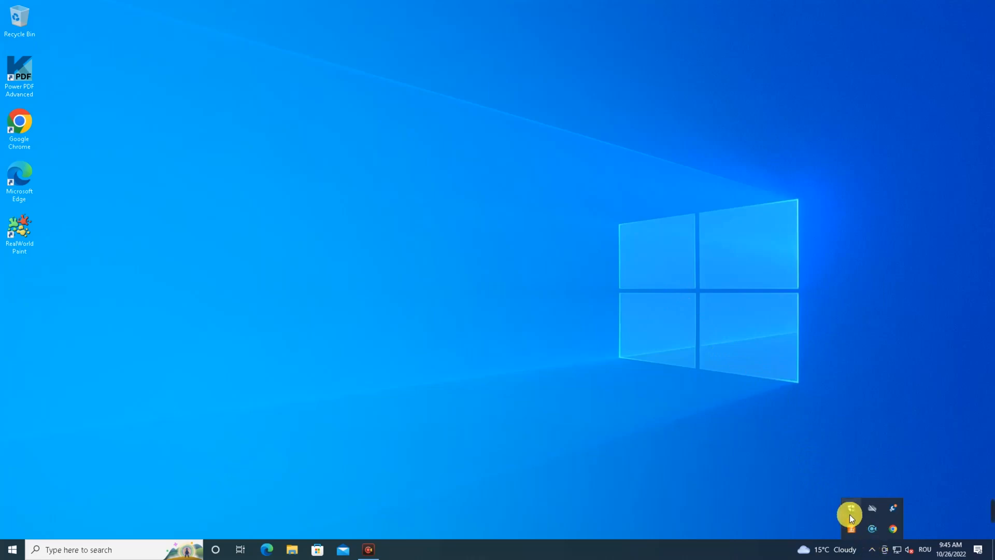
Step: Launch Windows Security from its shield icon in the tray
{"action": "left_click", "coordinate": [850, 511]}
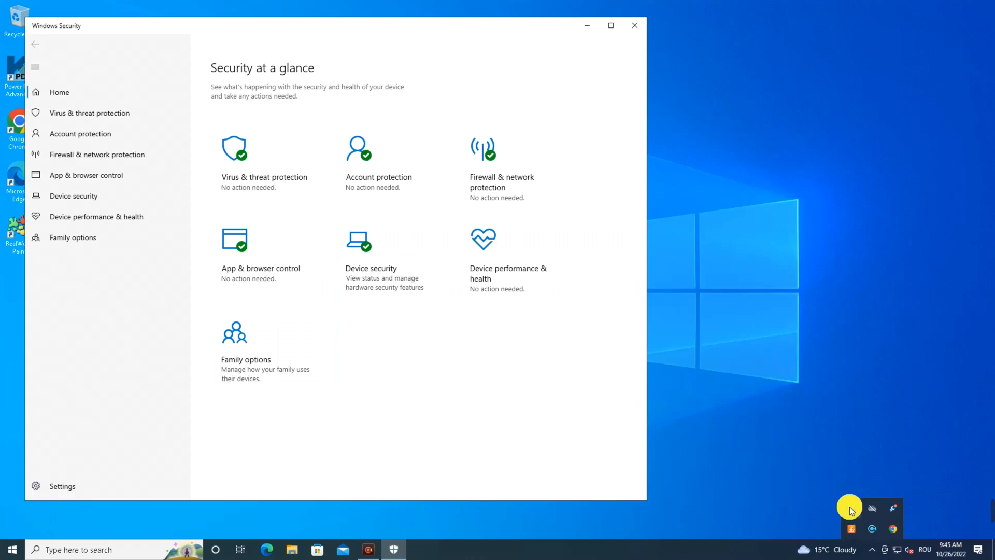
{"action": "mouse_move", "coordinate": [341, 214]}
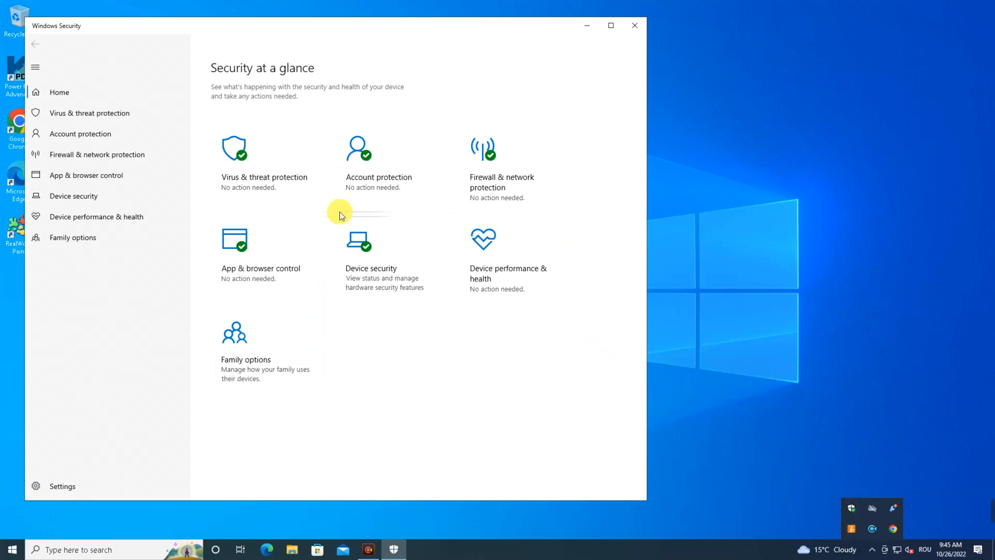
{"action": "mouse_move", "coordinate": [299, 197]}
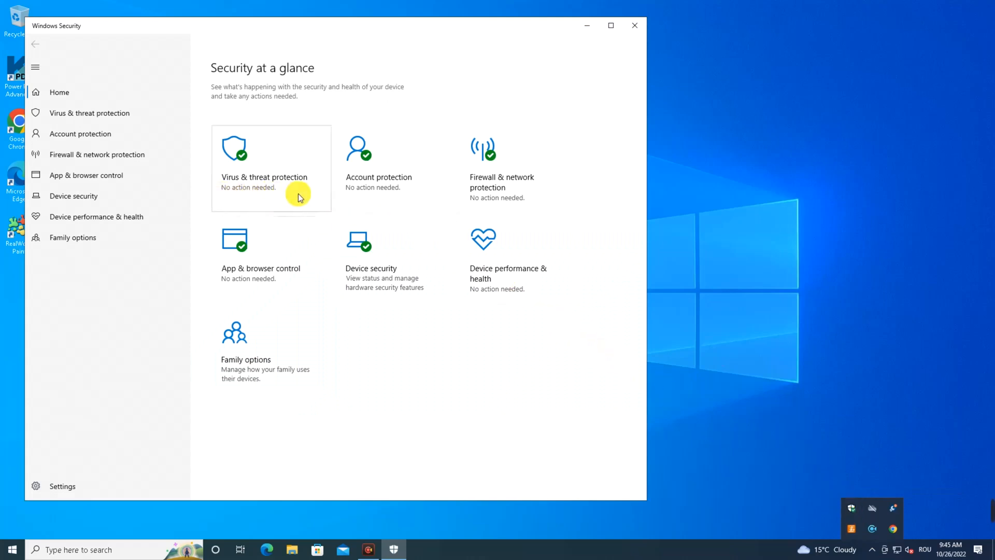
{"action": "mouse_move", "coordinate": [499, 212]}
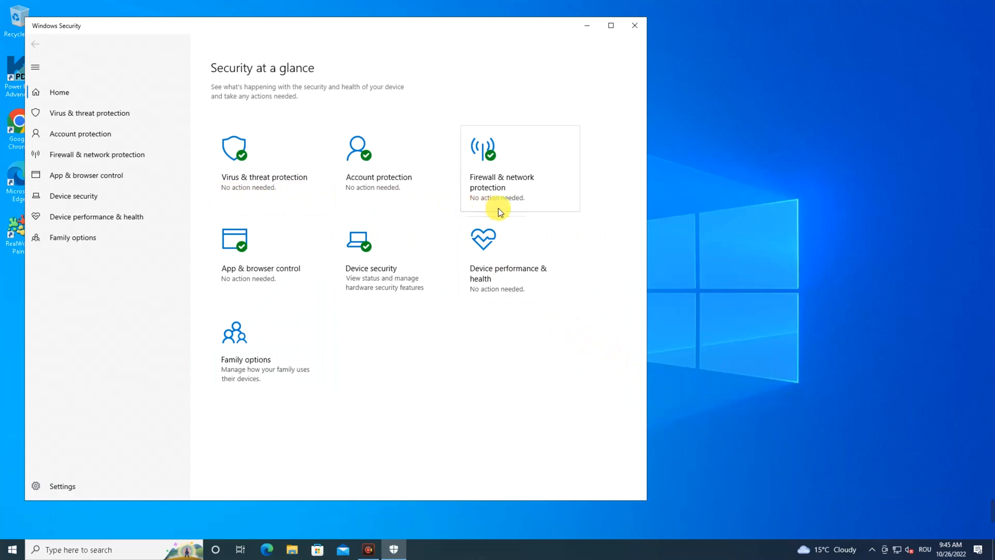
{"action": "mouse_move", "coordinate": [358, 308]}
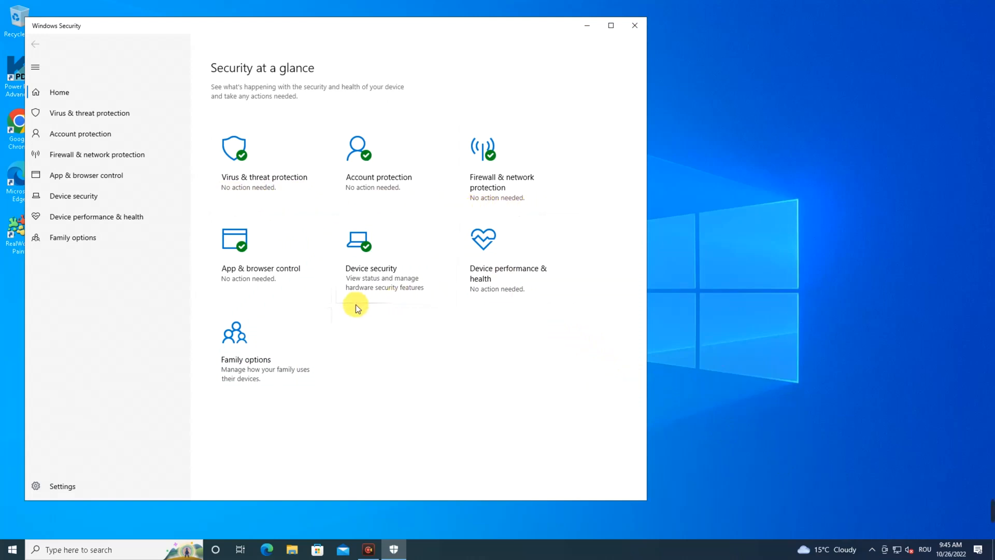
{"action": "mouse_move", "coordinate": [426, 298]}
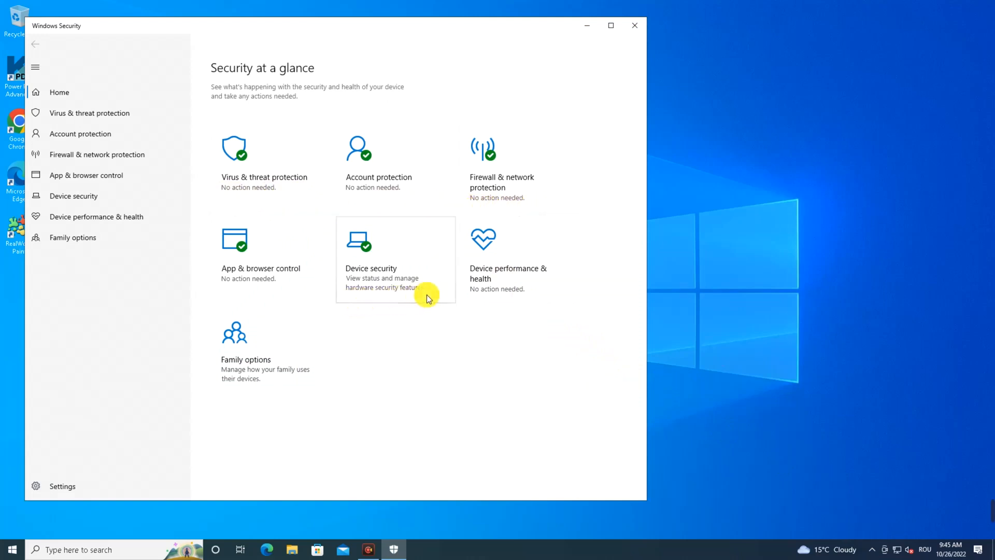
{"action": "mouse_move", "coordinate": [233, 193]}
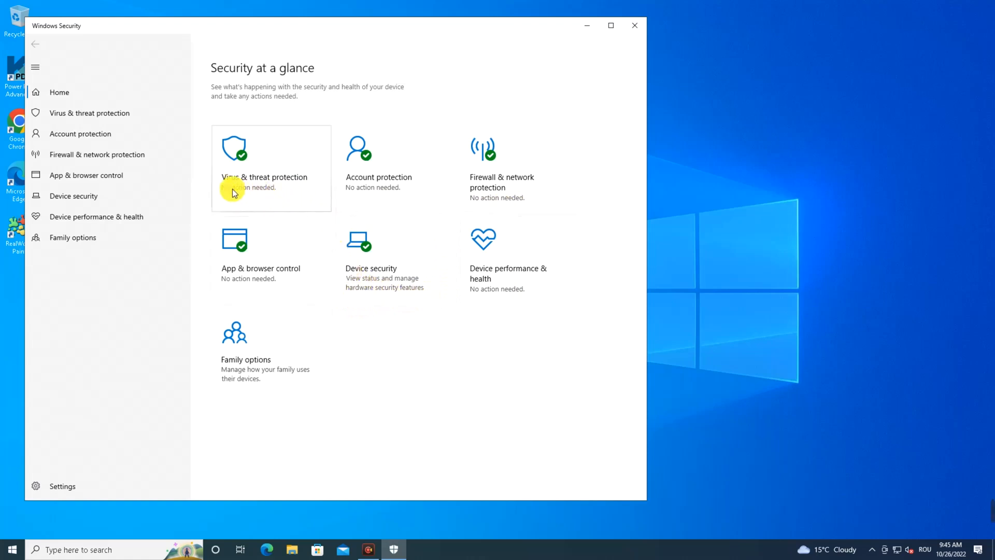
{"action": "mouse_move", "coordinate": [267, 196]}
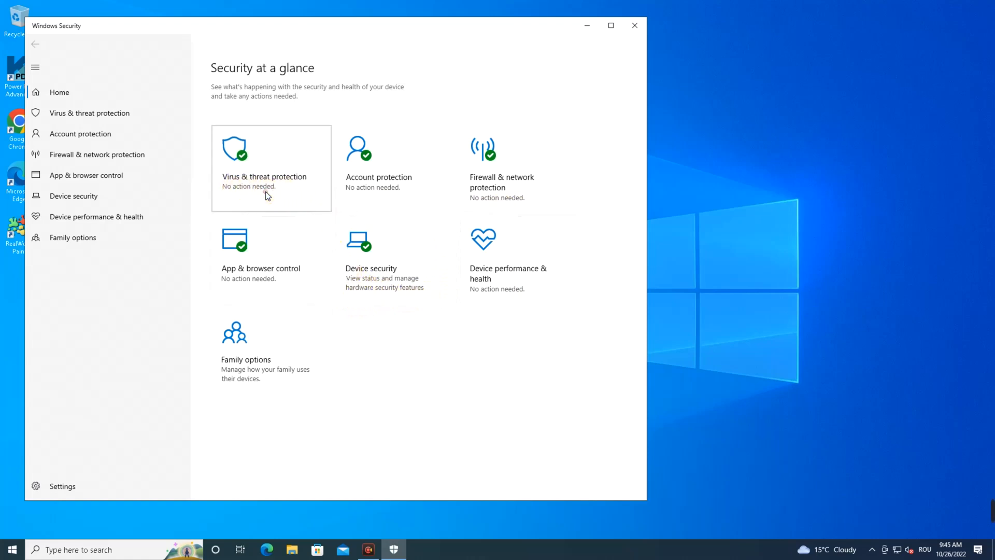
Step: Go to the Virus & threat protection page from the home overview
{"action": "left_click", "coordinate": [265, 176]}
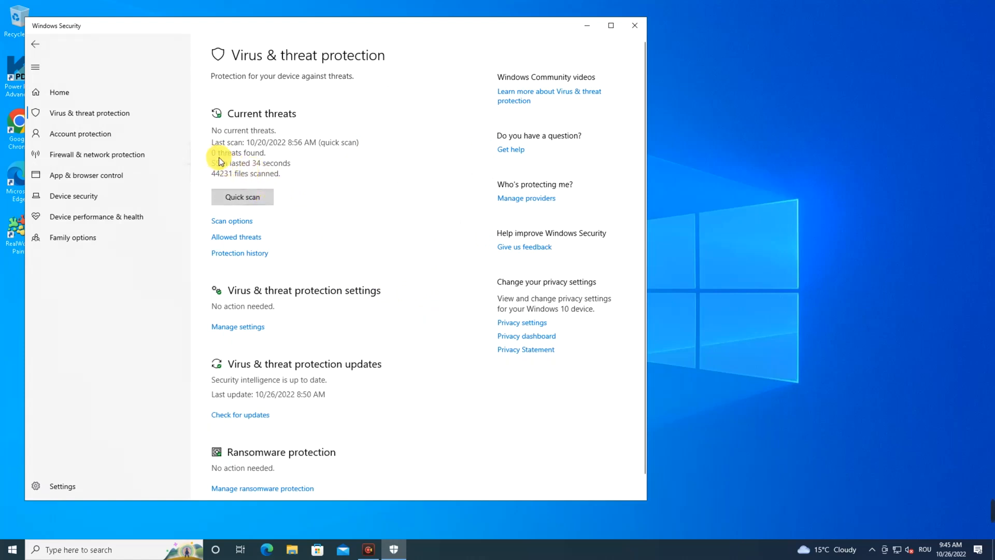
{"action": "mouse_move", "coordinate": [305, 178]}
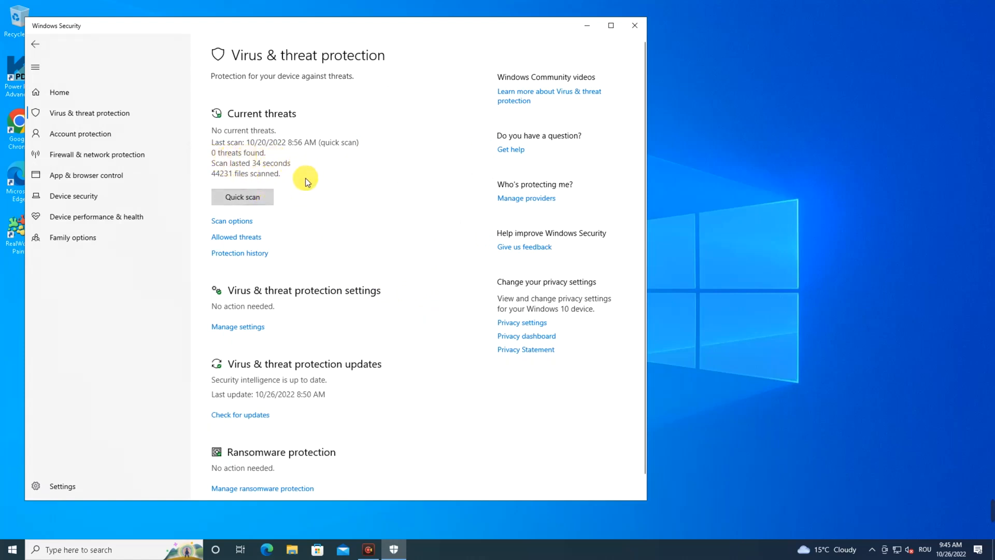
{"action": "mouse_move", "coordinate": [304, 237]}
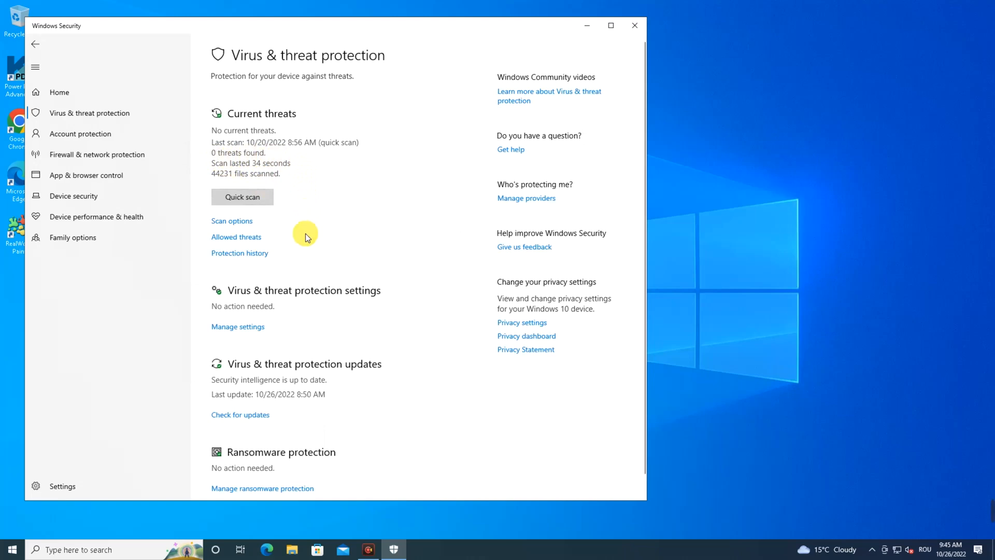
{"action": "mouse_move", "coordinate": [213, 344]}
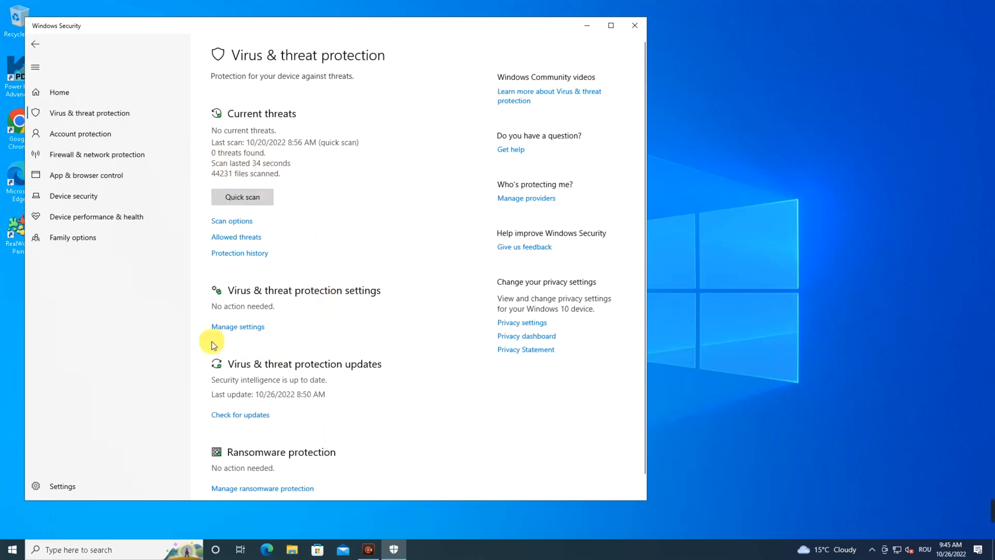
{"action": "mouse_move", "coordinate": [247, 332]}
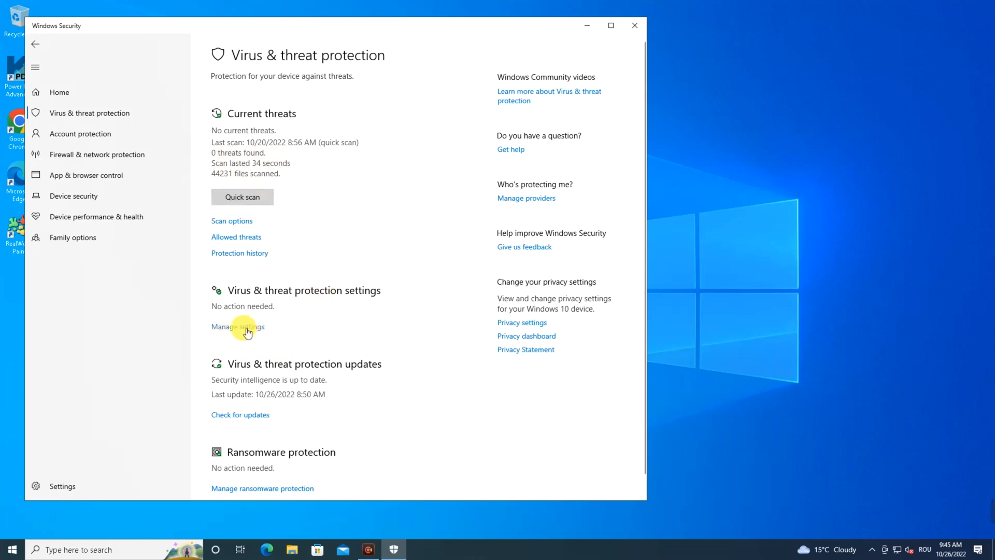
Step: Review the protection toggles under Manage settings, all still on, then close Windows Security
{"action": "left_click", "coordinate": [237, 326]}
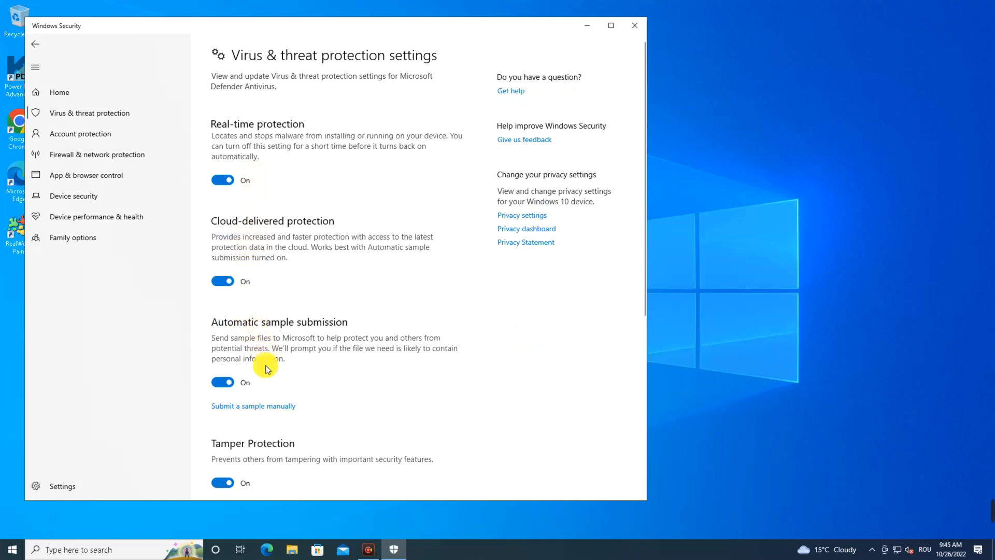
{"action": "scroll", "scroll_direction": "down", "scroll_amount": 3}
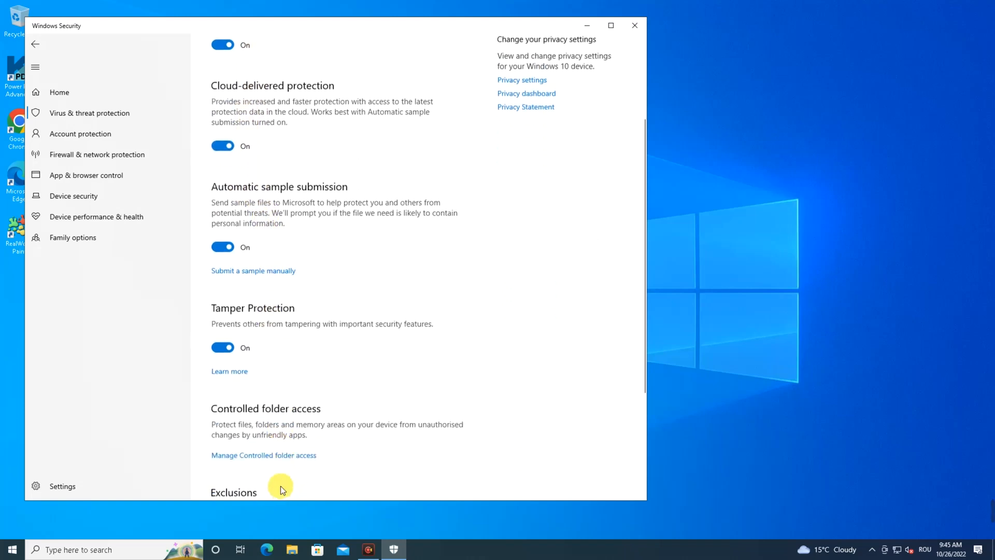
{"action": "scroll", "scroll_direction": "down", "scroll_amount": 3}
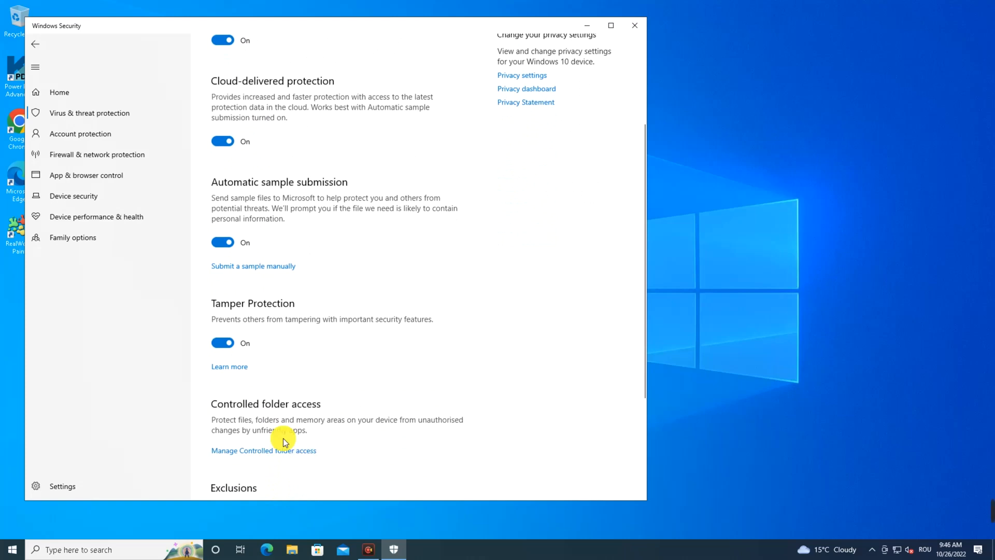
{"action": "scroll", "scroll_direction": "up", "scroll_amount": 3}
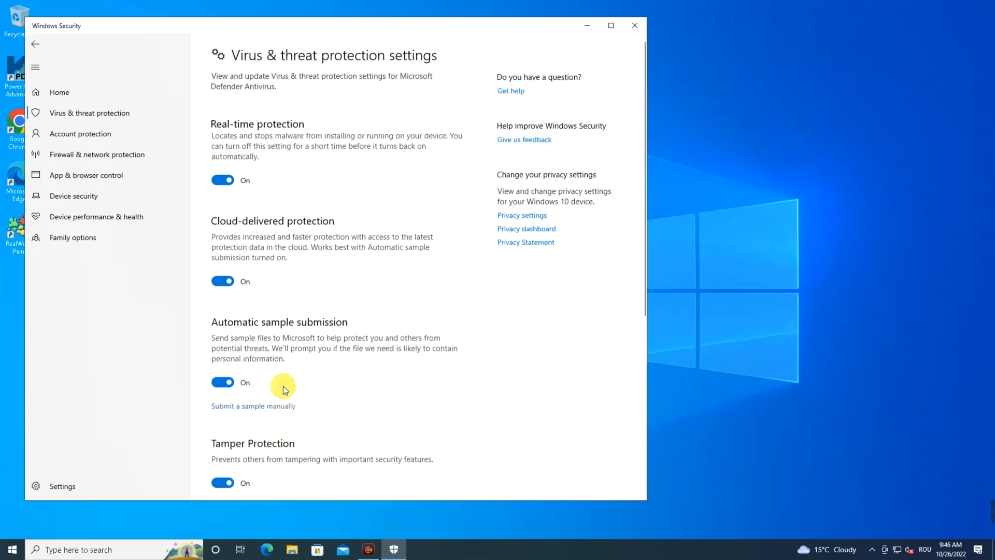
{"action": "mouse_move", "coordinate": [504, 113]}
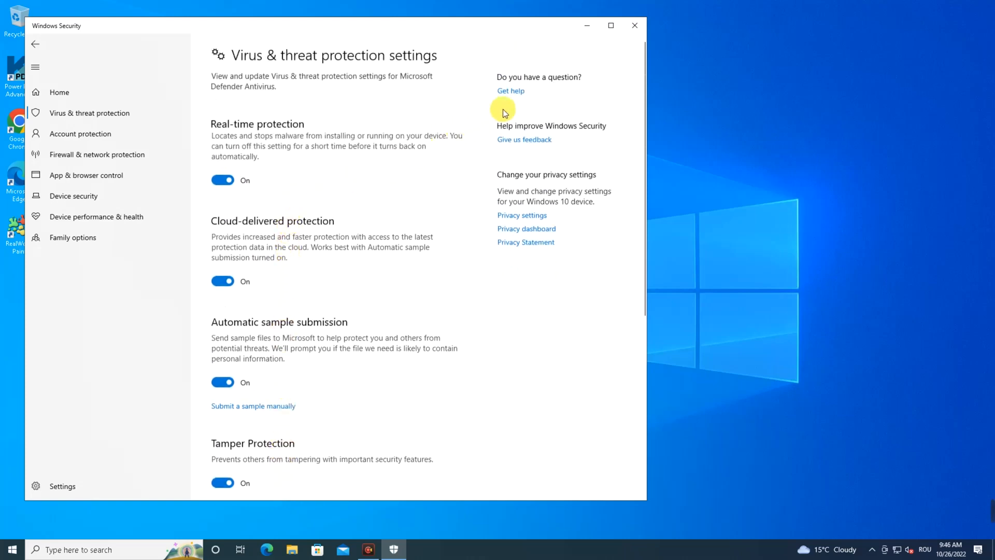
{"action": "left_click", "coordinate": [635, 25]}
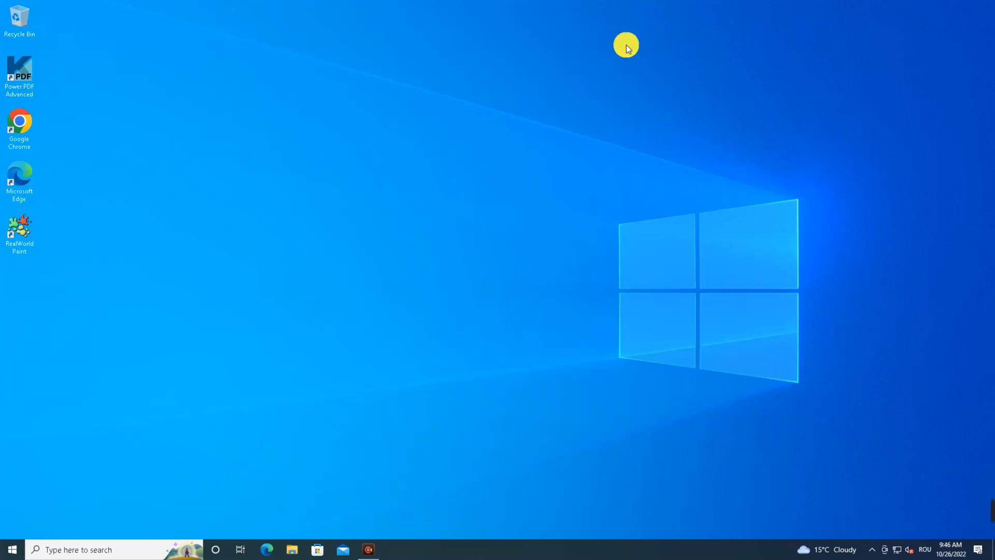
{"action": "mouse_move", "coordinate": [354, 275]}
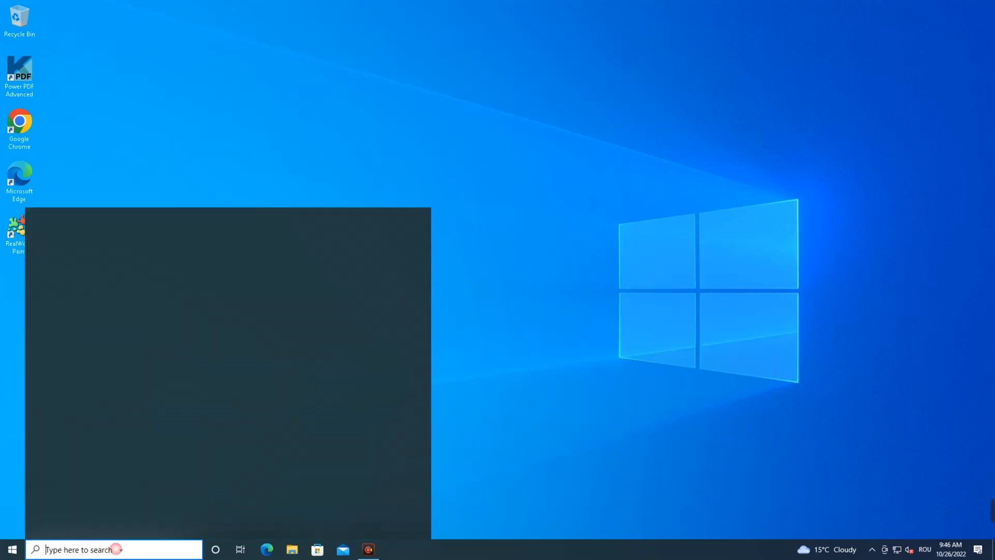
Step: Search the taskbar for 'reg' to bring up Registry Editor
{"action": "type", "text": "reg"}
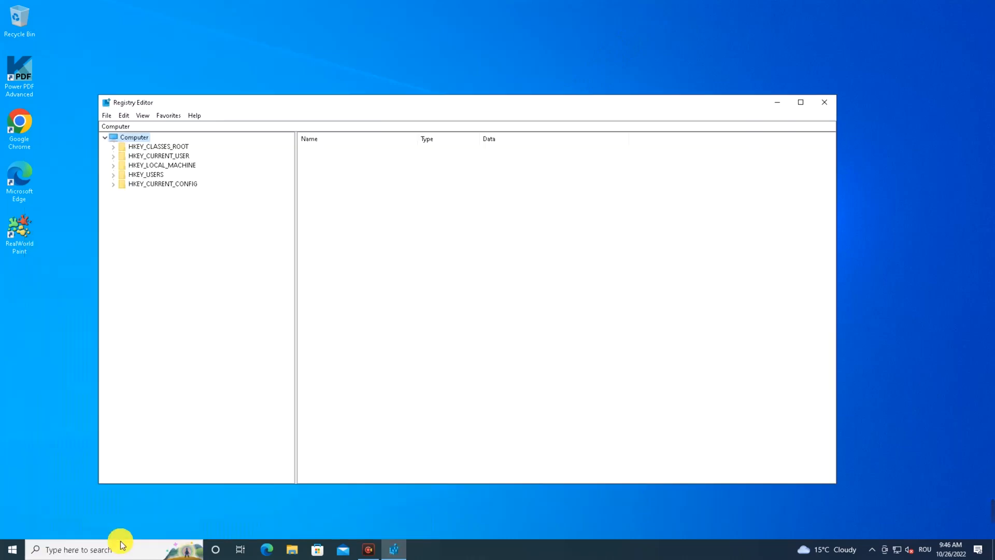
{"action": "mouse_move", "coordinate": [93, 185]}
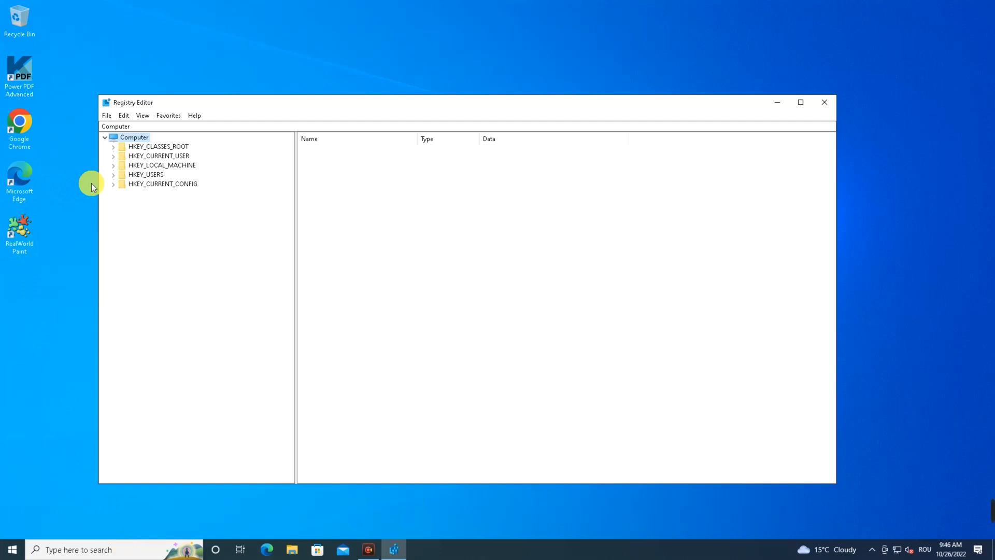
{"action": "mouse_move", "coordinate": [134, 165]}
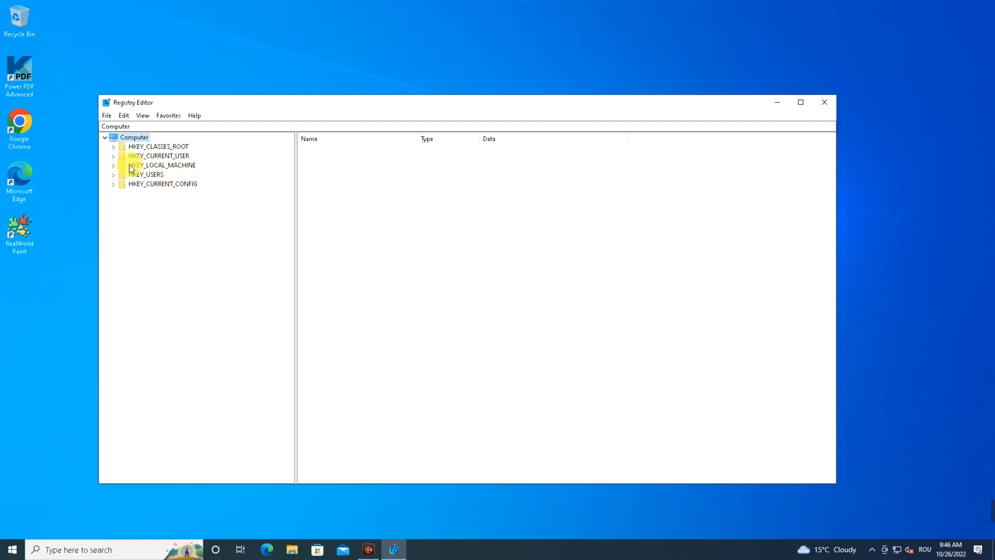
Step: Navigate HKEY_LOCAL_MACHINE\SOFTWARE\Policies\Microsoft and select the Windows Defender key
{"action": "left_click", "coordinate": [112, 165]}
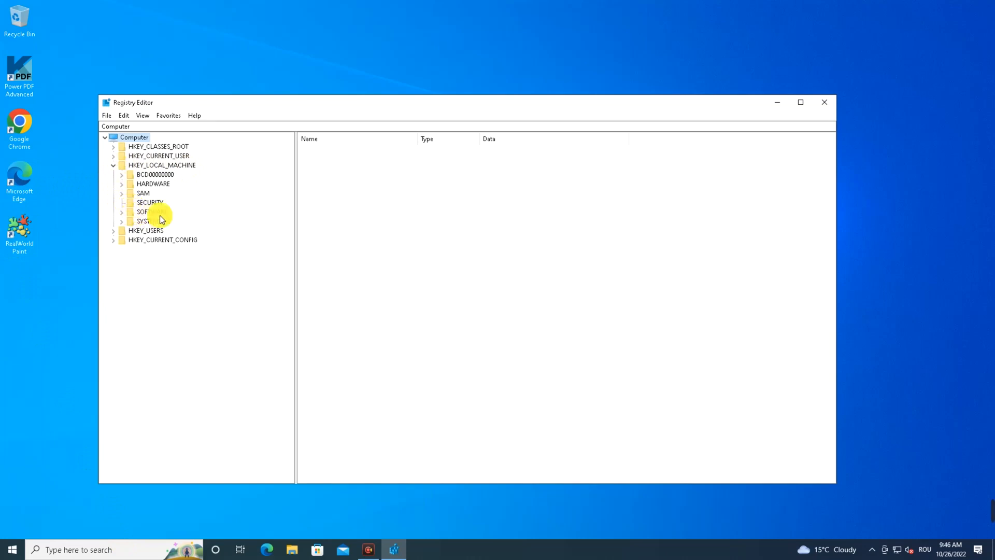
{"action": "left_click", "coordinate": [121, 212]}
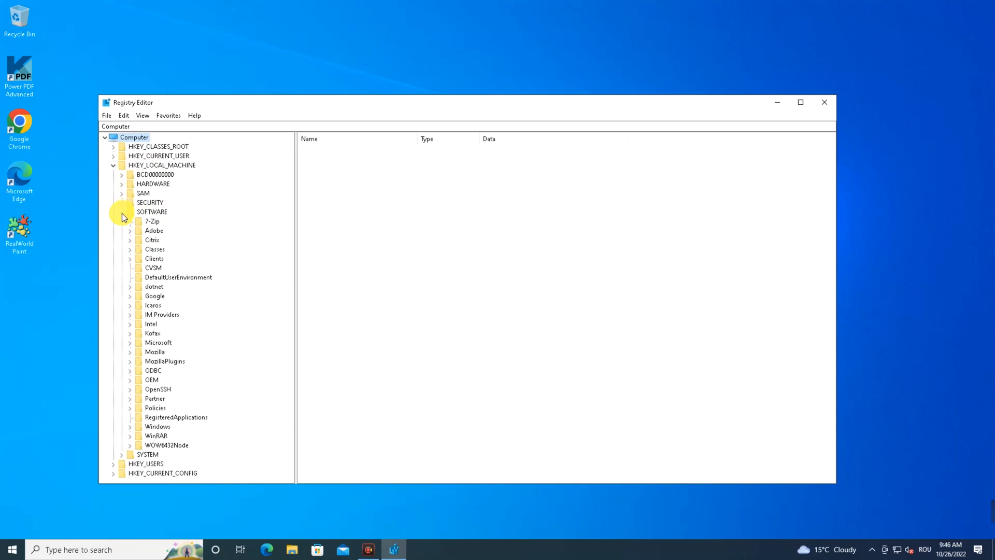
{"action": "mouse_move", "coordinate": [132, 387]}
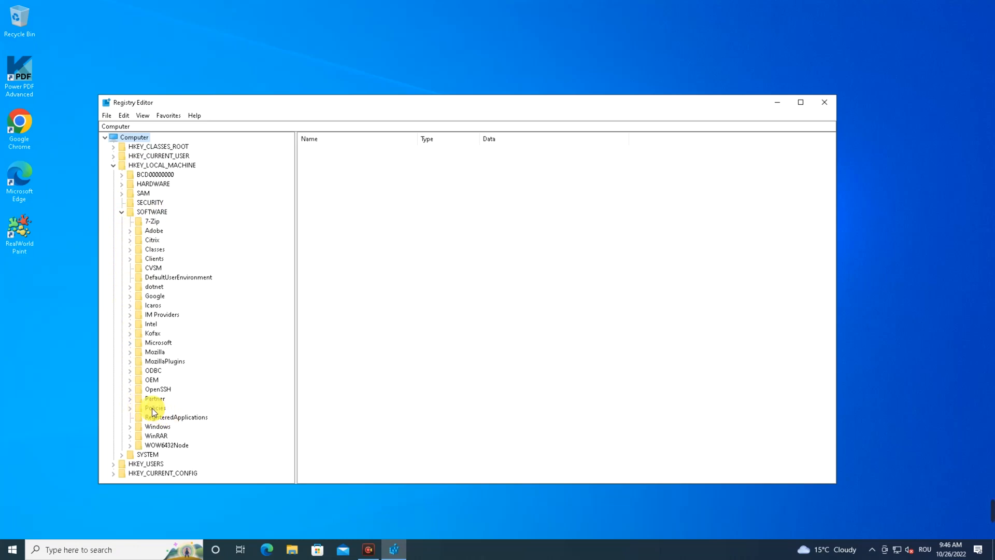
{"action": "left_click", "coordinate": [130, 407]}
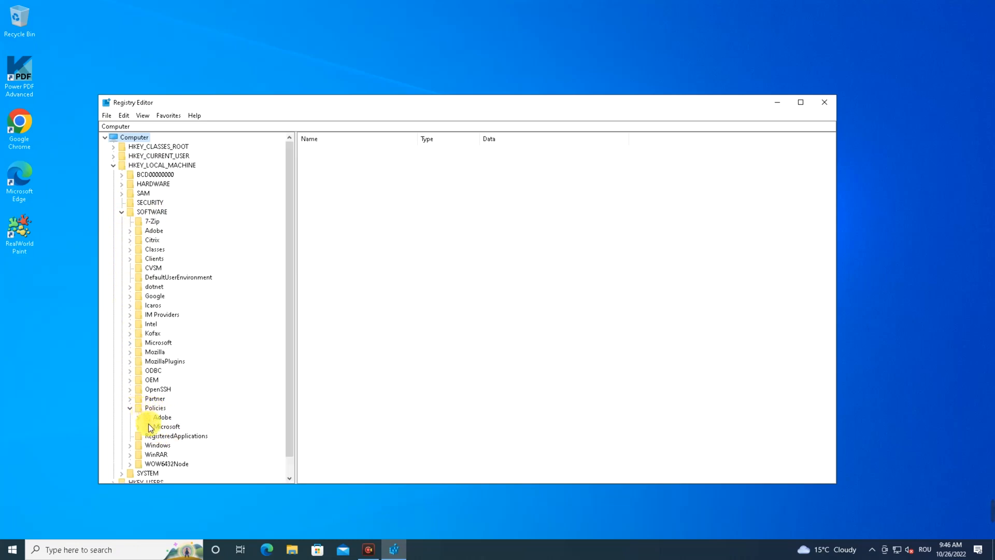
{"action": "left_click", "coordinate": [129, 426]}
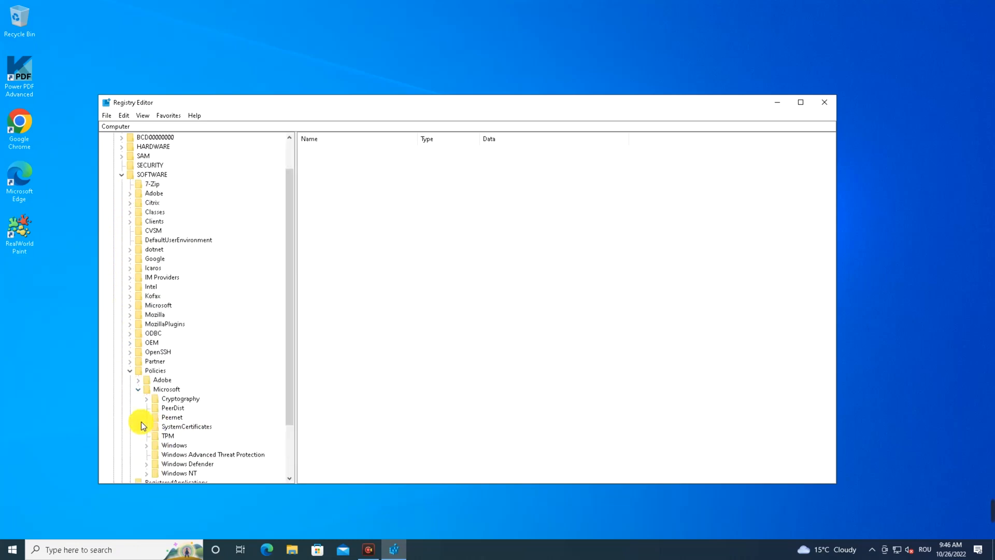
{"action": "mouse_move", "coordinate": [210, 468]}
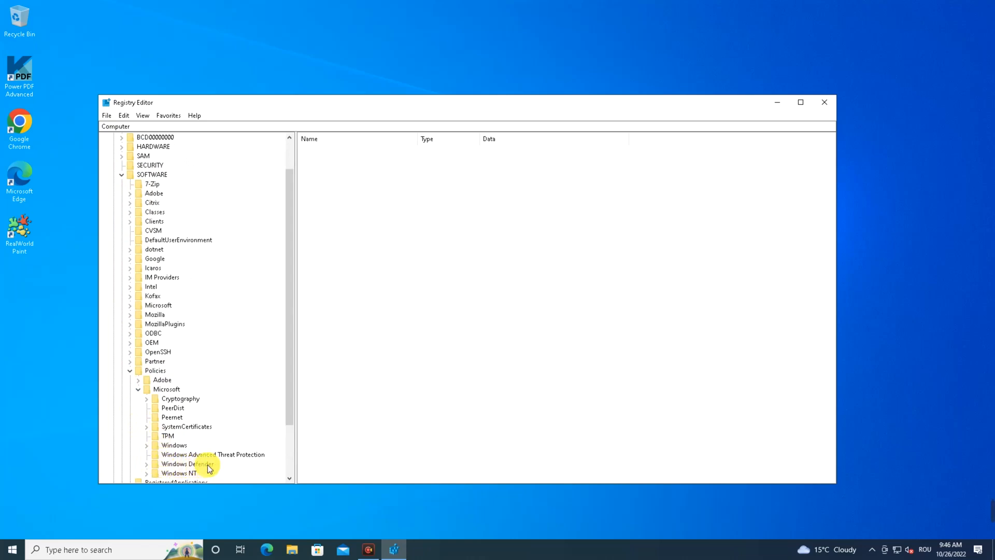
{"action": "left_click", "coordinate": [191, 463]}
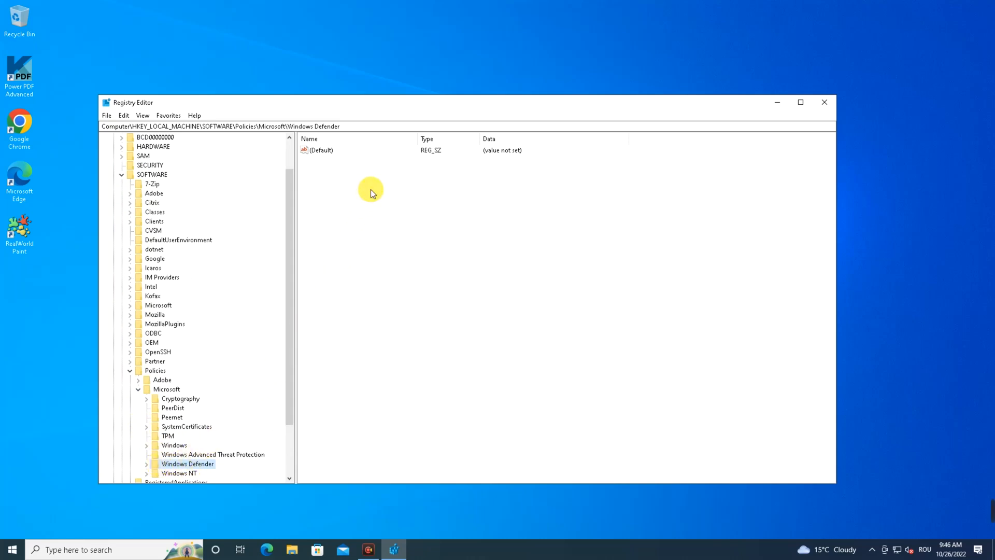
Step: Create a new DWORD (32-bit) value named DisableAntiSpyware in the Windows Defender key
{"action": "right_click", "coordinate": [371, 194]}
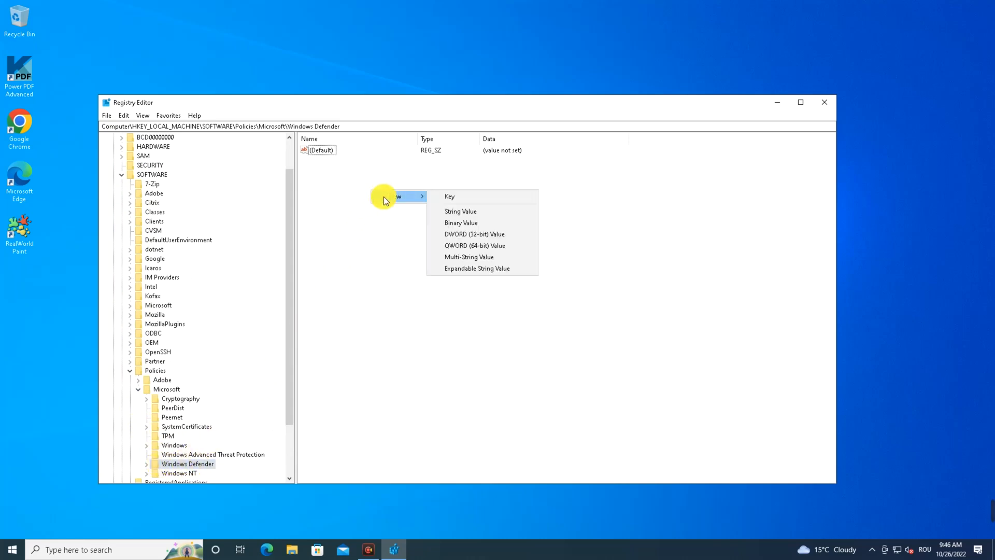
{"action": "mouse_move", "coordinate": [446, 242]}
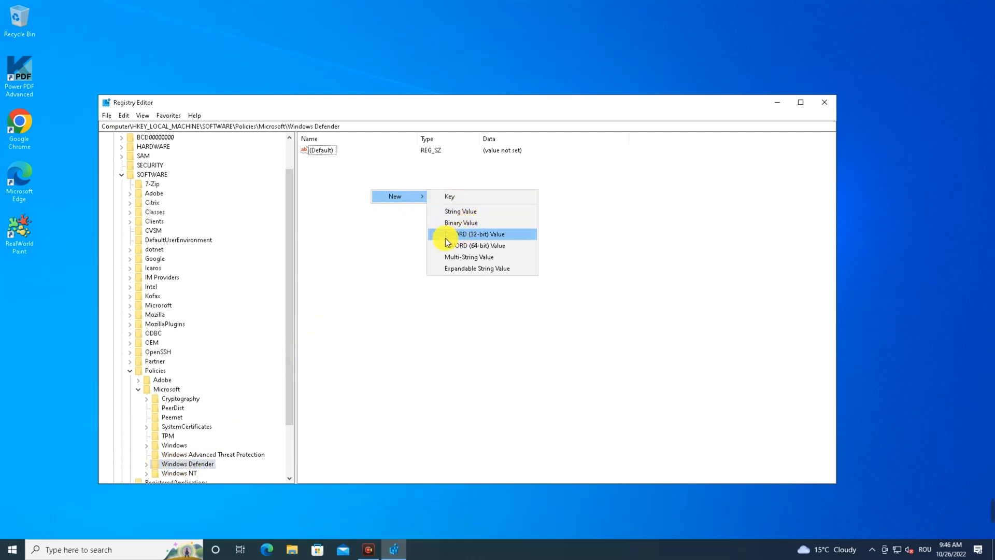
{"action": "left_click", "coordinate": [479, 235]}
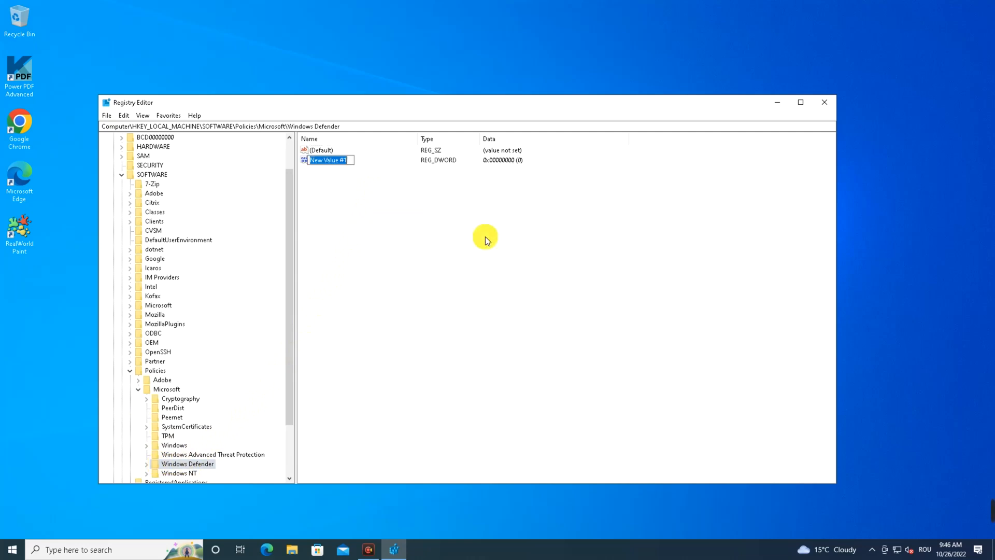
{"action": "mouse_move", "coordinate": [482, 239]}
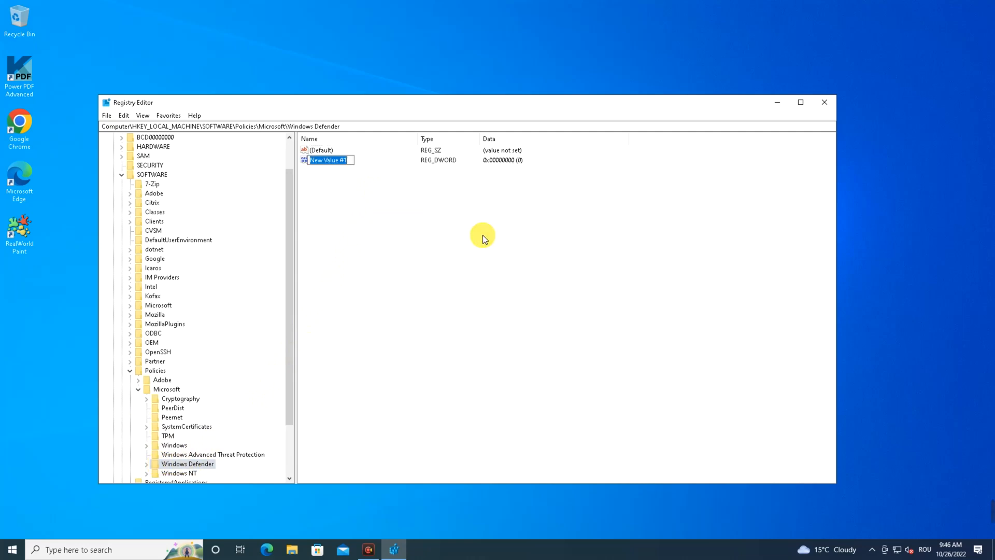
{"action": "type", "text": "DisableAnti"}
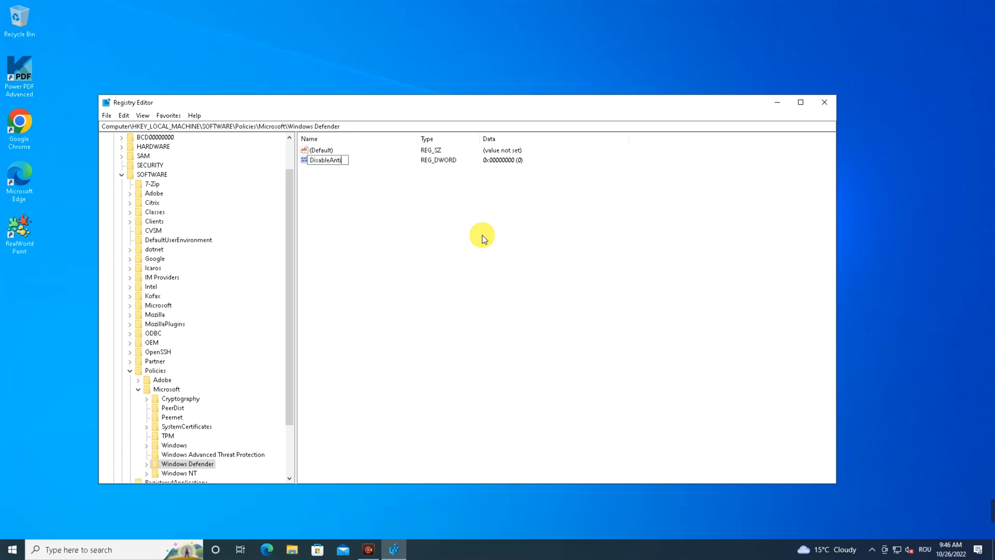
{"action": "type", "text": "Sp"}
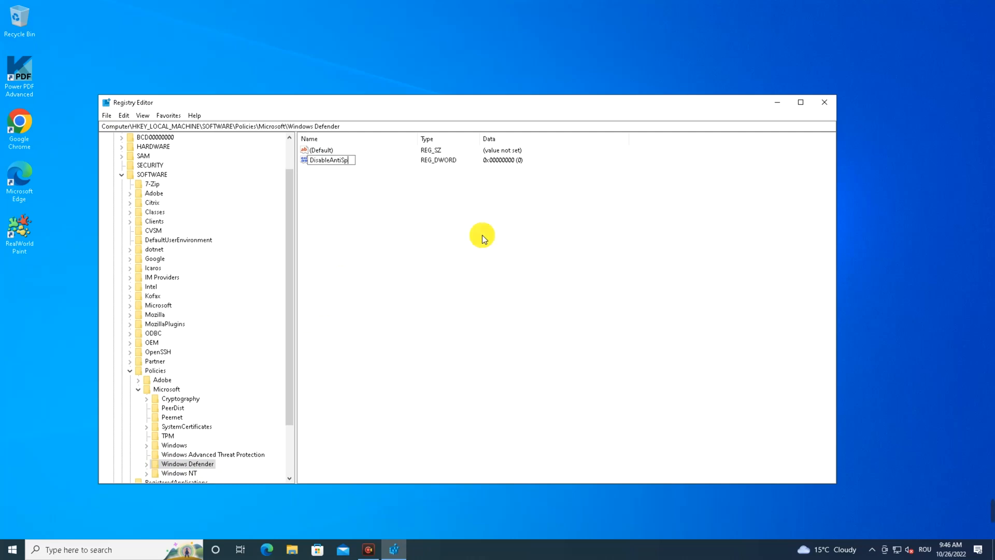
{"action": "type", "text": "yware"}
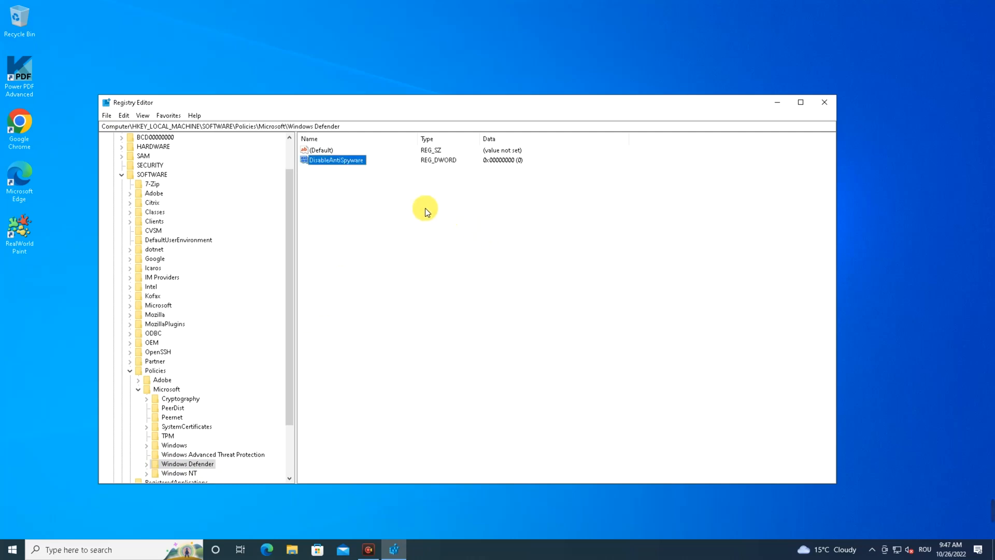
Step: Modify DisableAntiSpyware to value data 1, then close Registry Editor
{"action": "right_click", "coordinate": [333, 160]}
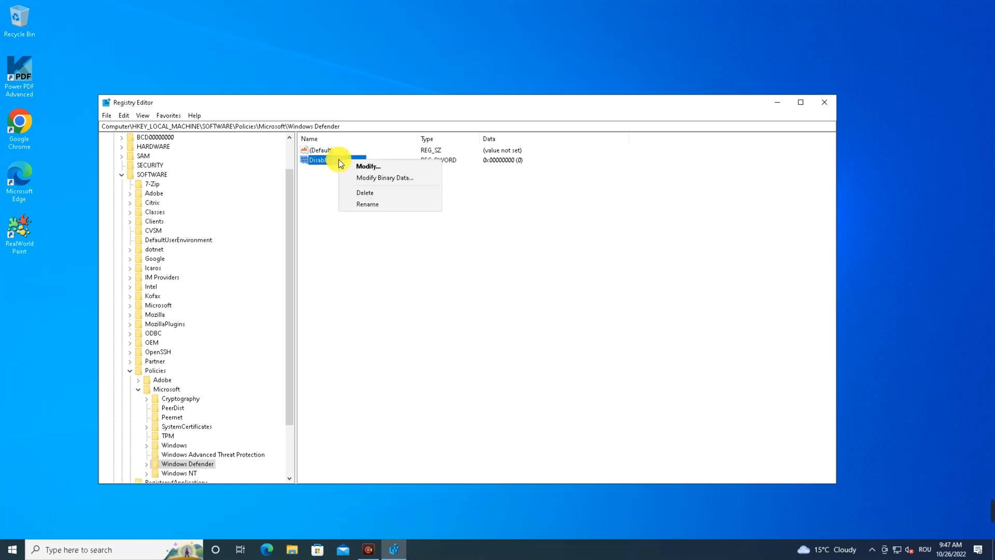
{"action": "mouse_move", "coordinate": [368, 166]}
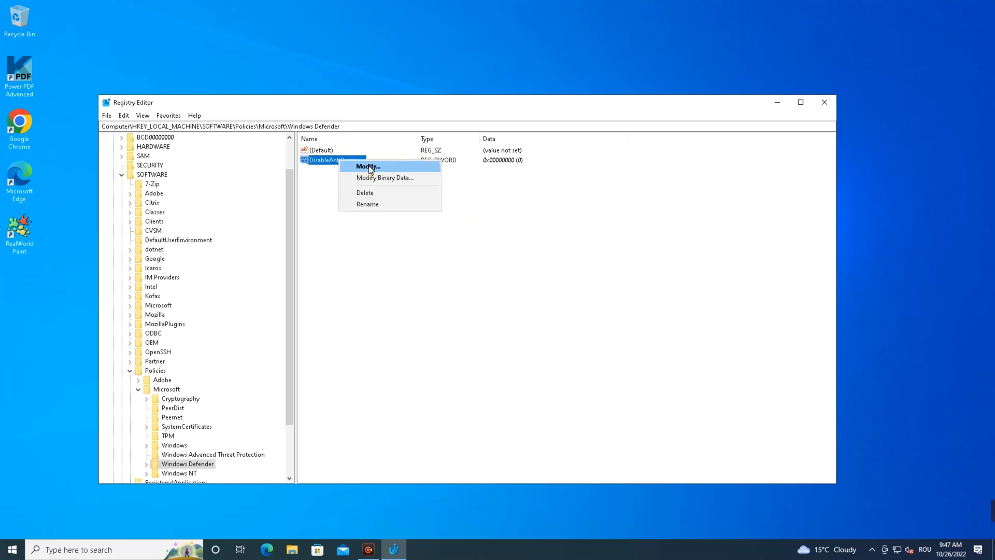
{"action": "left_click", "coordinate": [365, 166]}
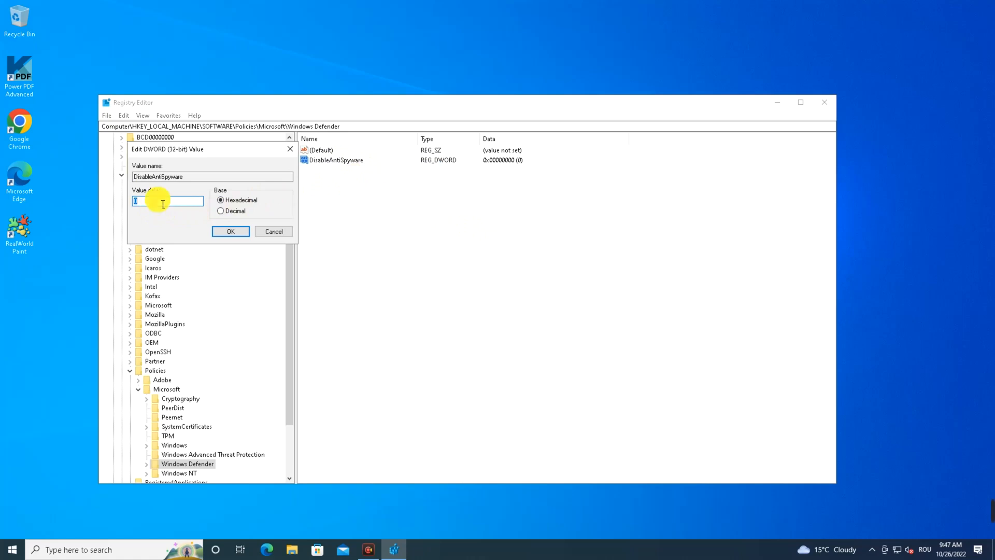
{"action": "left_click", "coordinate": [230, 231]}
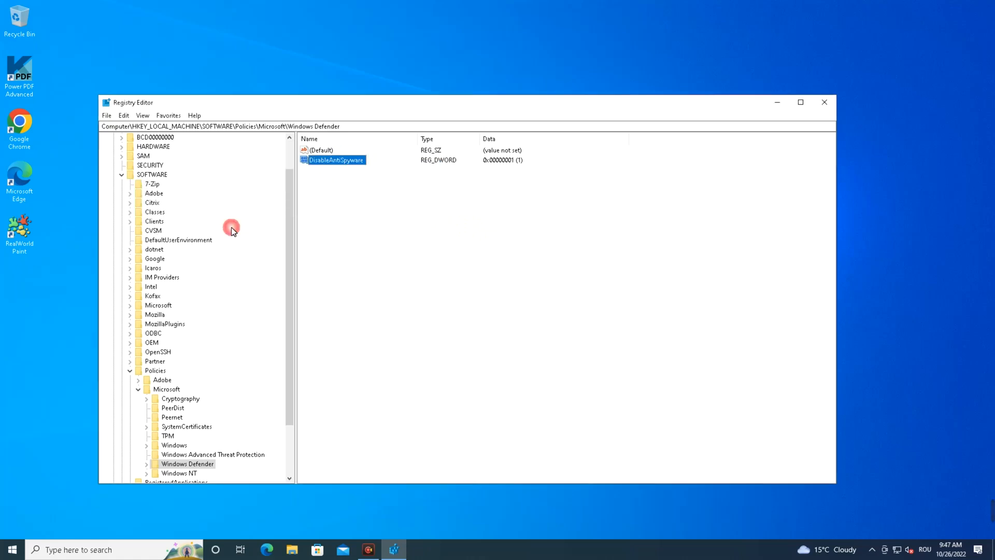
{"action": "mouse_move", "coordinate": [309, 230]}
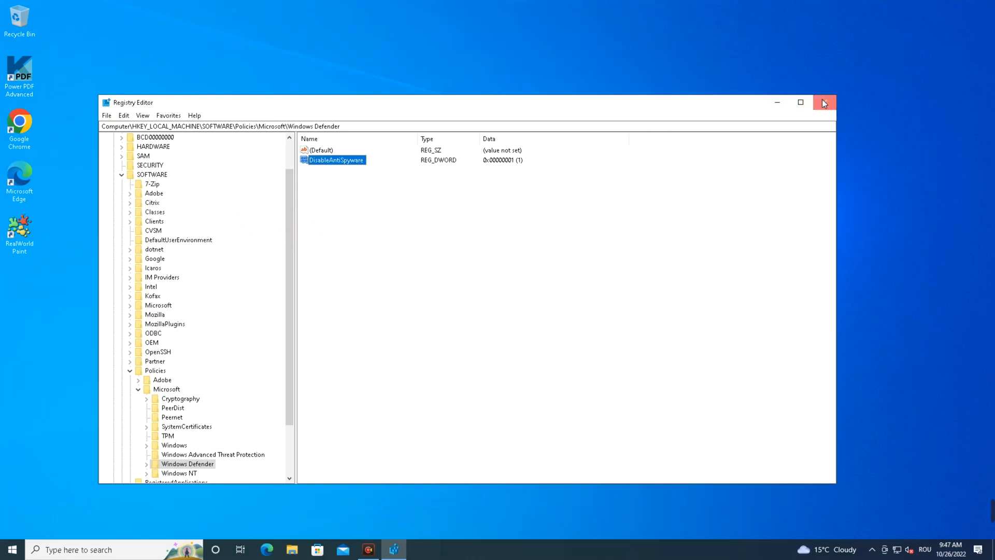
{"action": "left_click", "coordinate": [824, 102]}
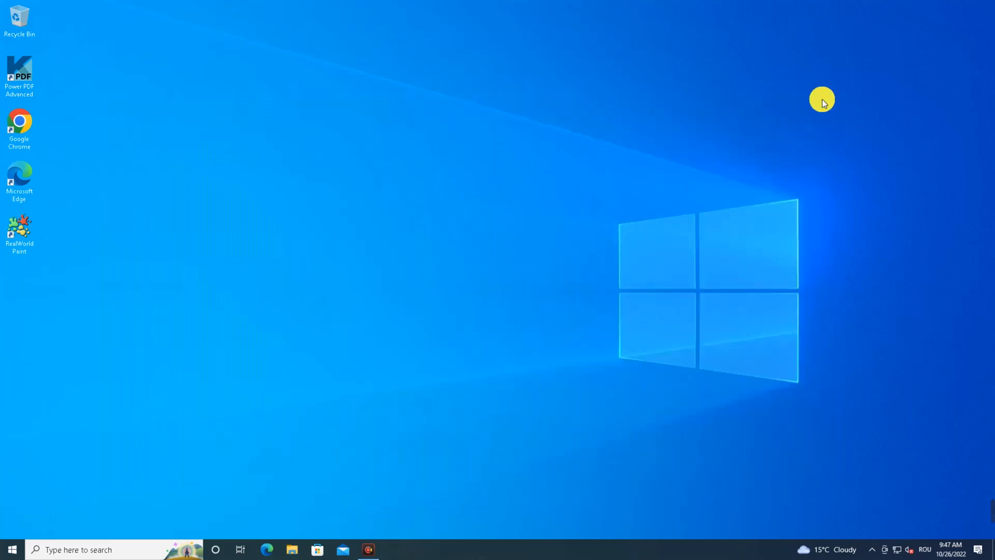